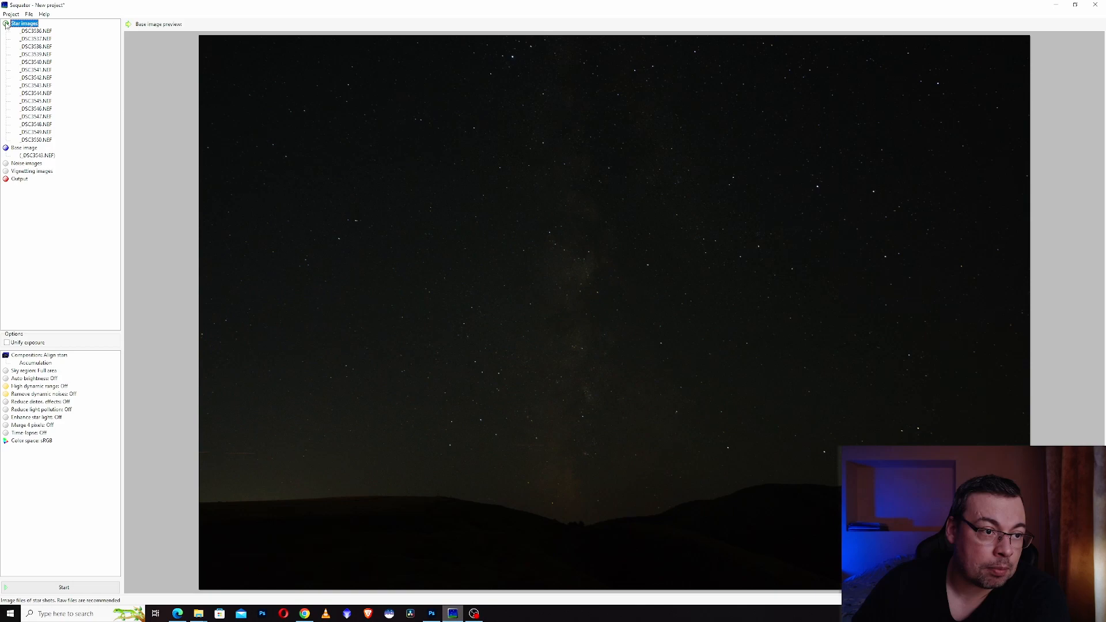
# Step: Swap the base image for another NEF frame from the same night-sky shoot
pyautogui.click(24, 23)
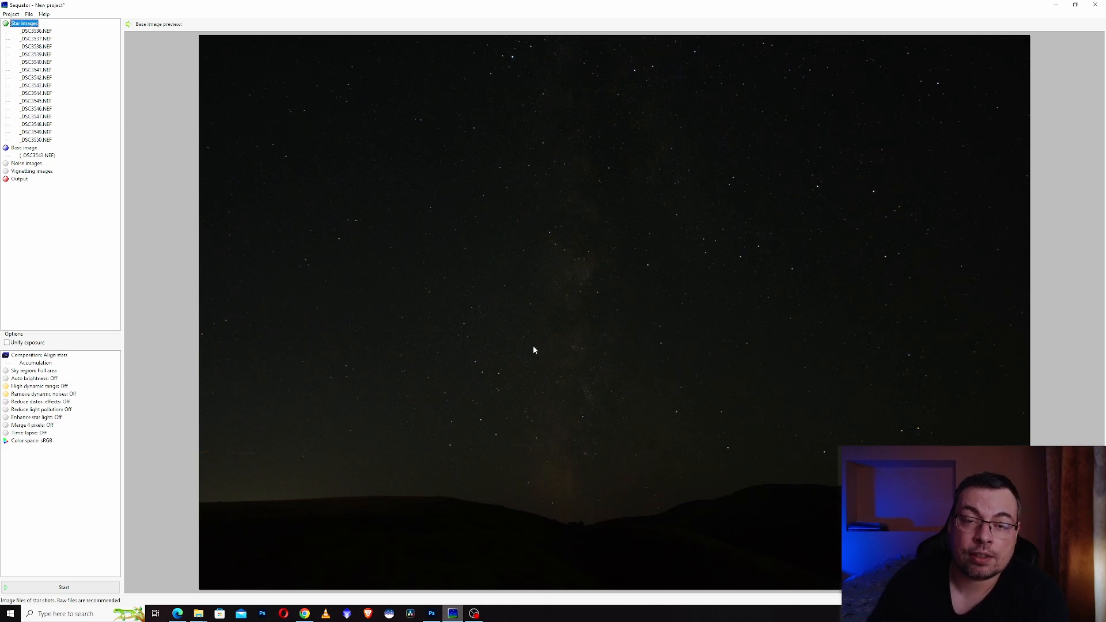
pyautogui.moveTo(334, 155)
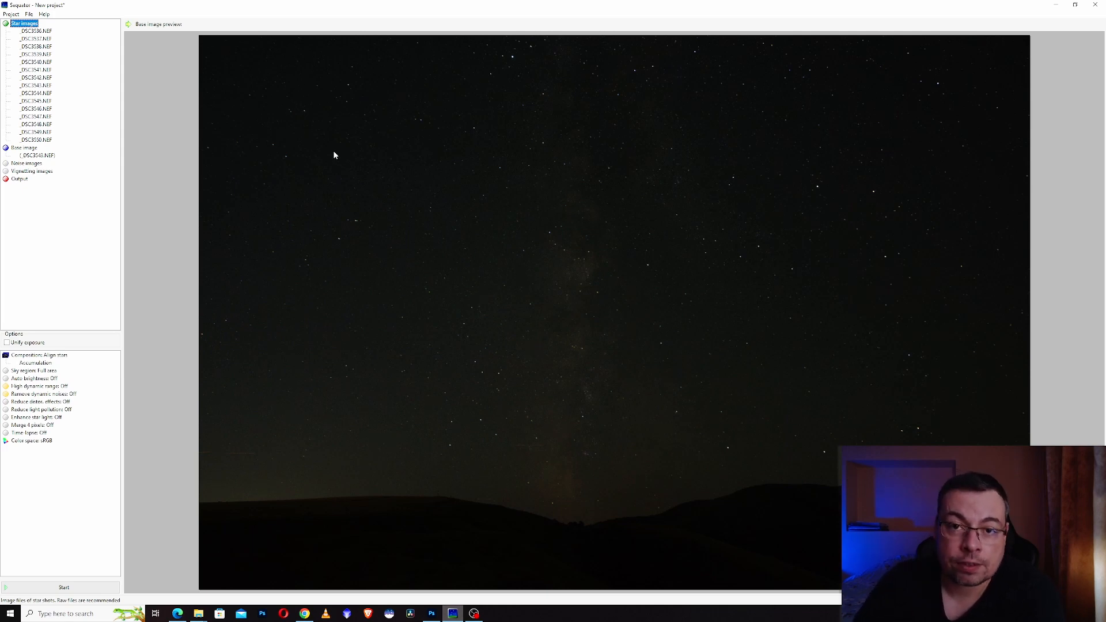
pyautogui.click(39, 154)
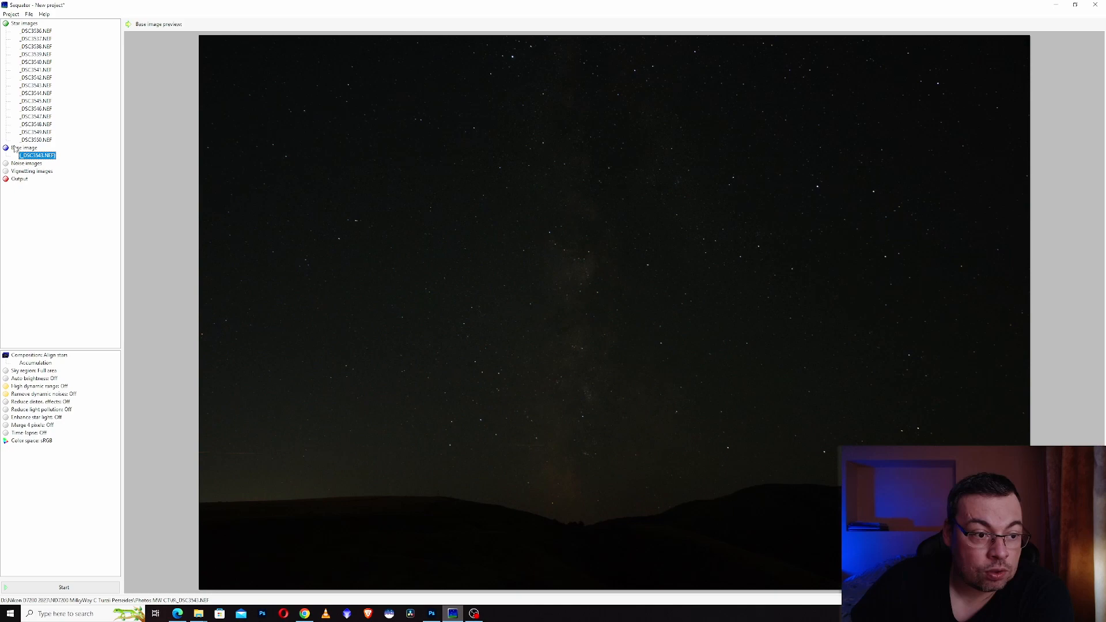
pyautogui.doubleClick(37, 155)
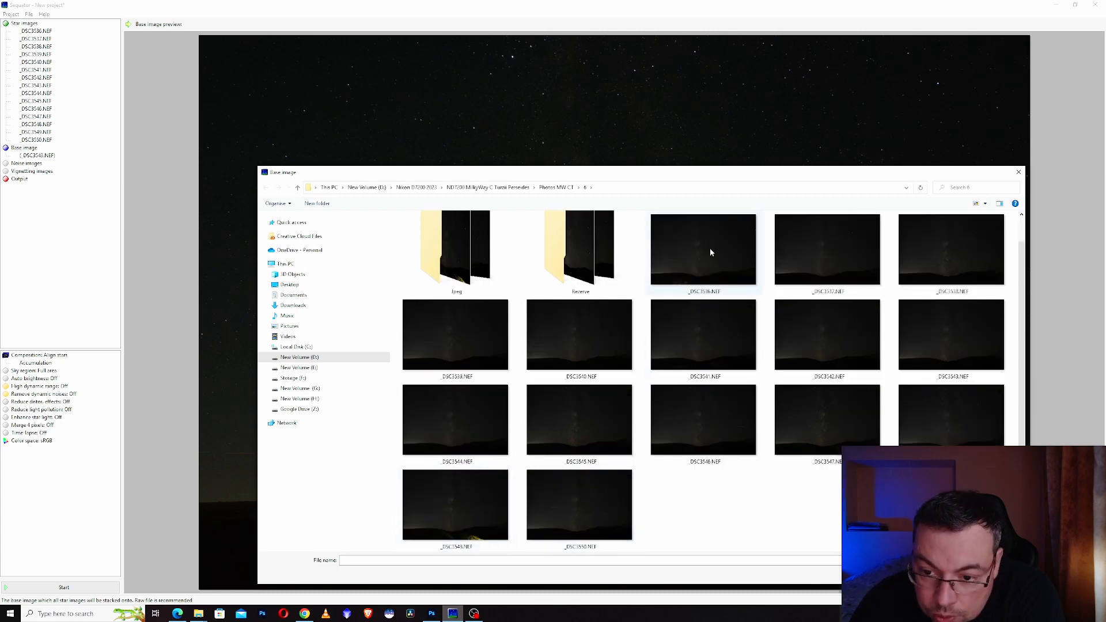
pyautogui.doubleClick(454, 504)
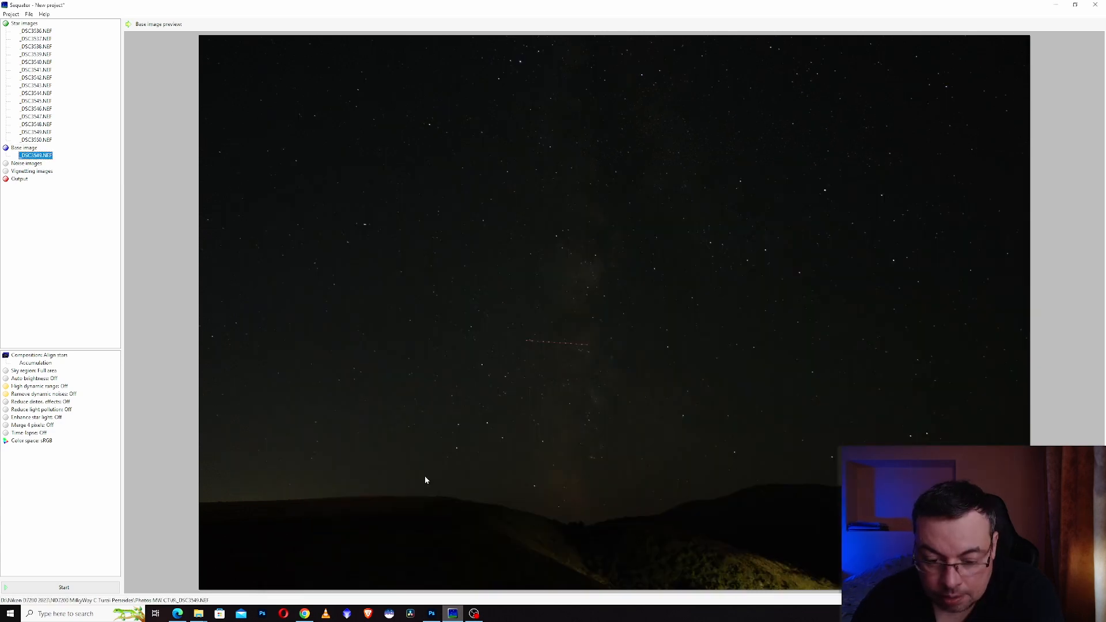
pyautogui.moveTo(538, 543)
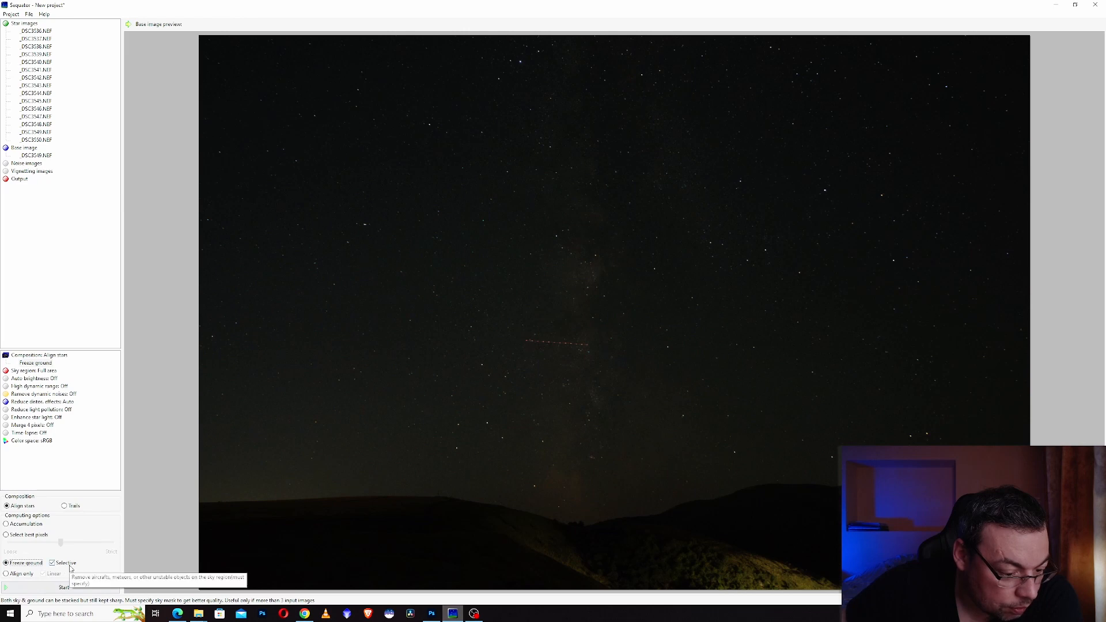
# Step: Choose the Freeze ground composition so stars align while the foreground stays fixed
pyautogui.click(33, 370)
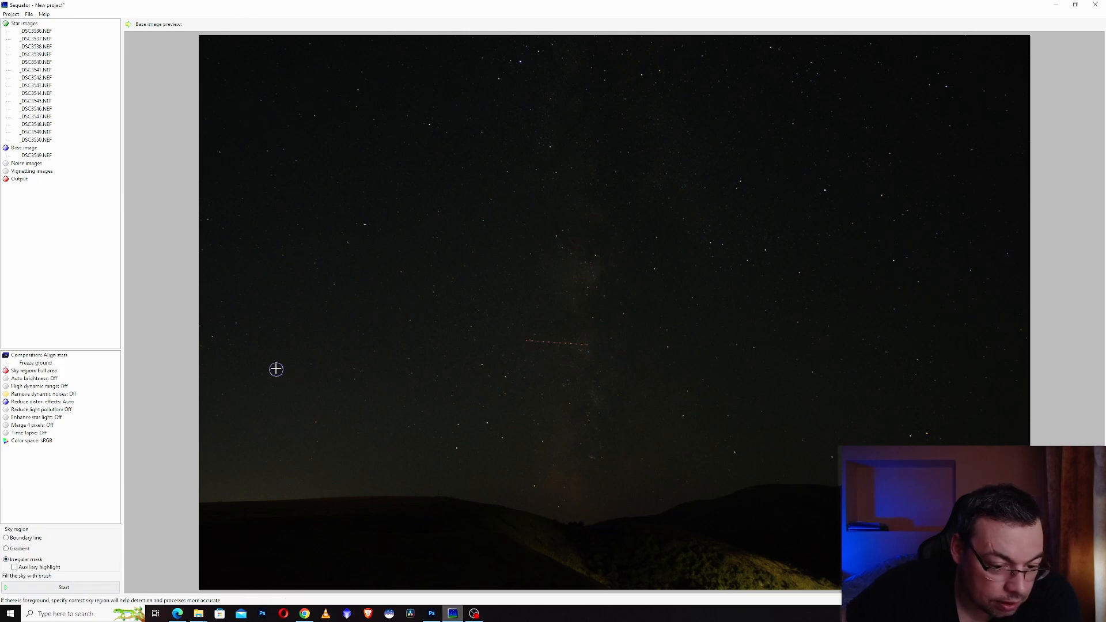
pyautogui.moveTo(469, 198)
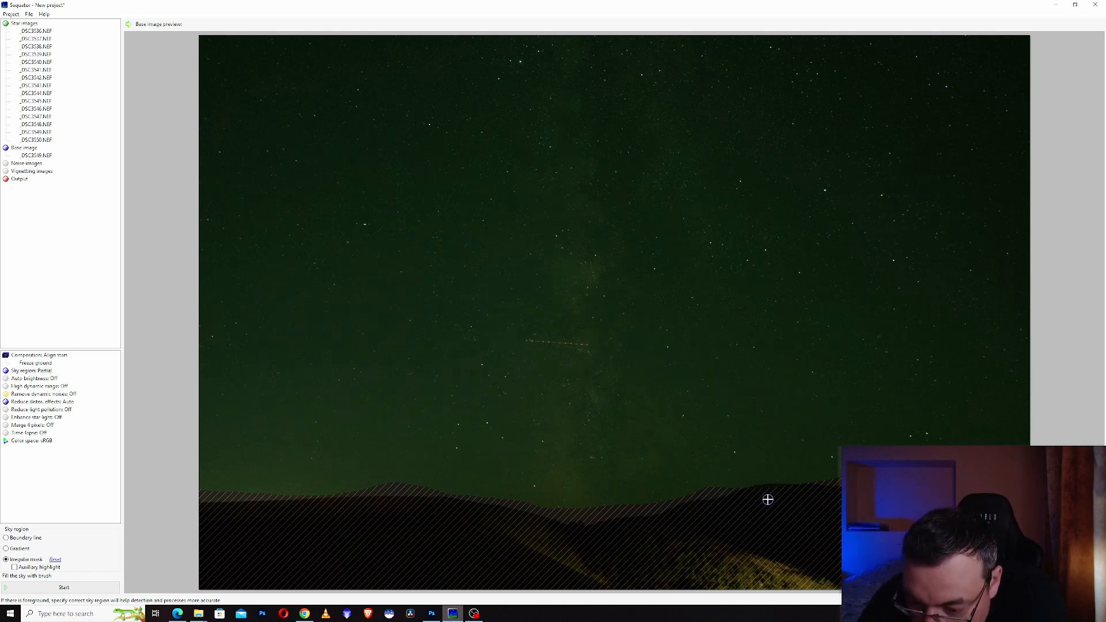
pyautogui.moveTo(781, 491)
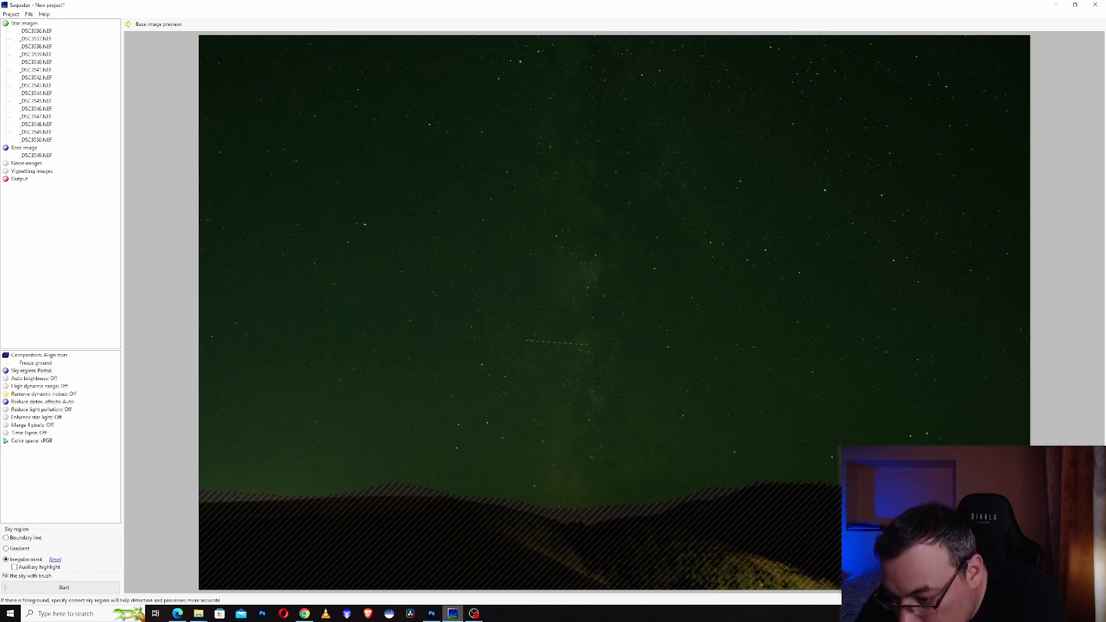
pyautogui.moveTo(702, 491)
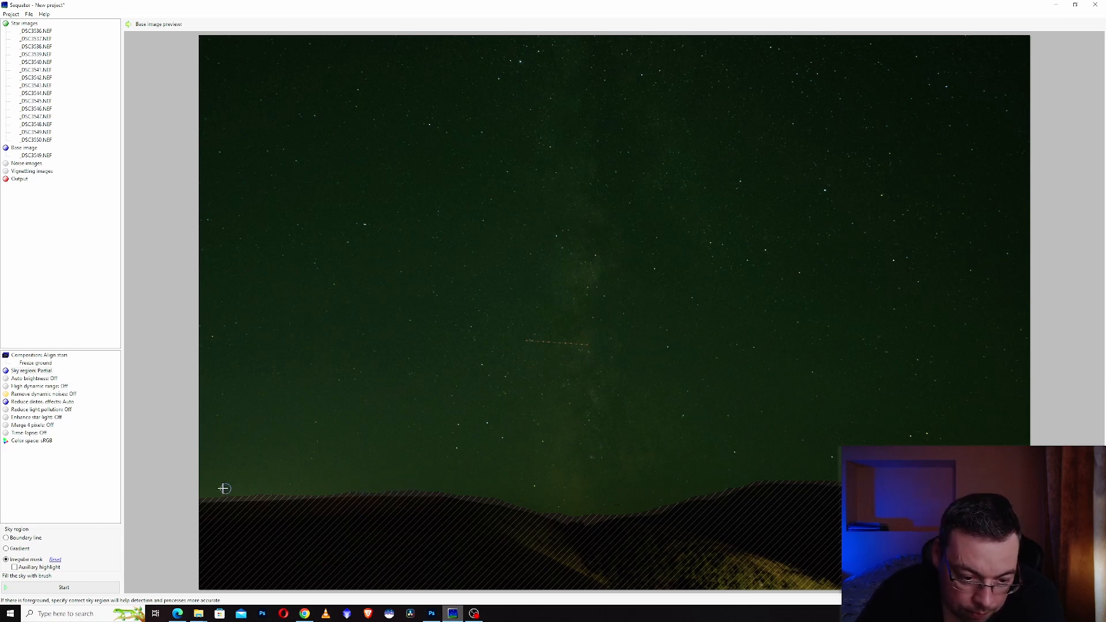
pyautogui.moveTo(365, 486)
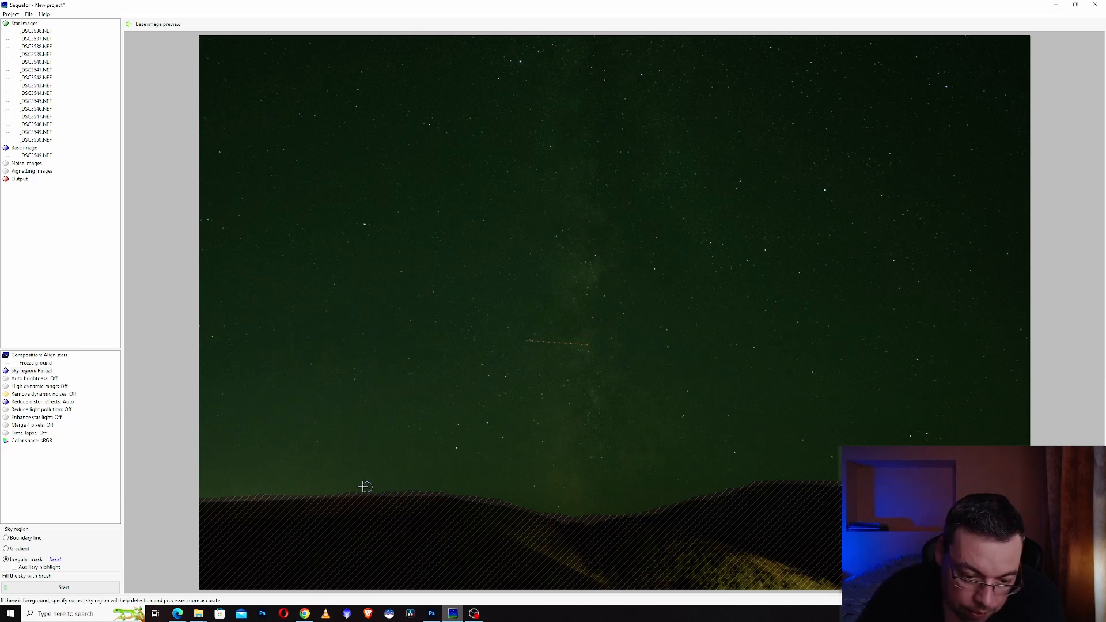
pyautogui.moveTo(341, 310)
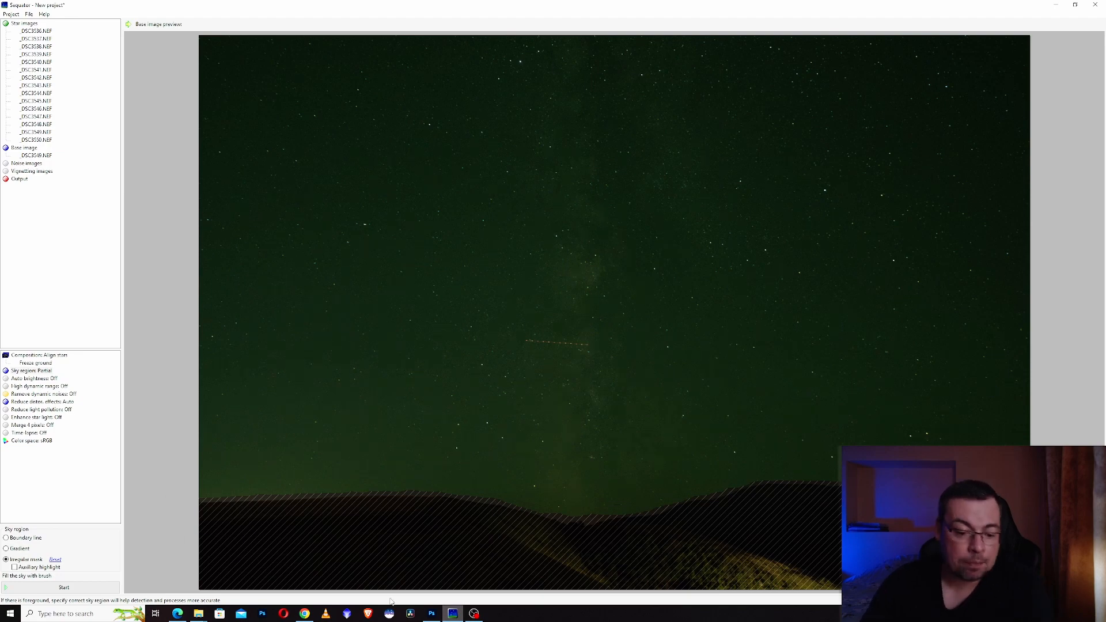
# Step: Switch Auto brightness and High dynamic range on and set Reduce light pollution to Uneven
pyautogui.click(36, 385)
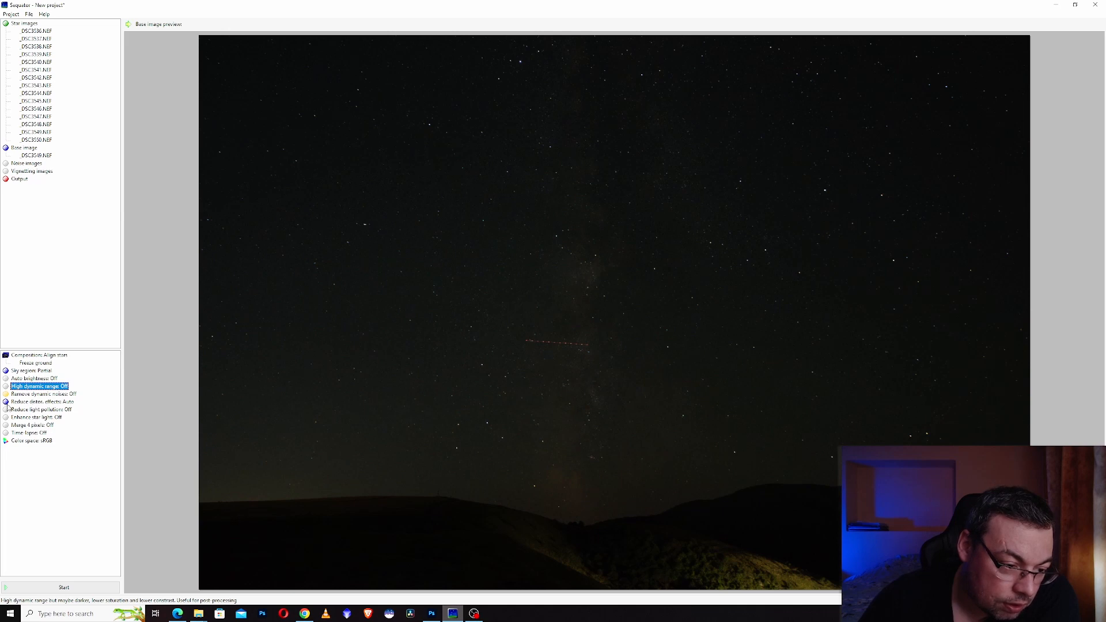
pyautogui.click(40, 409)
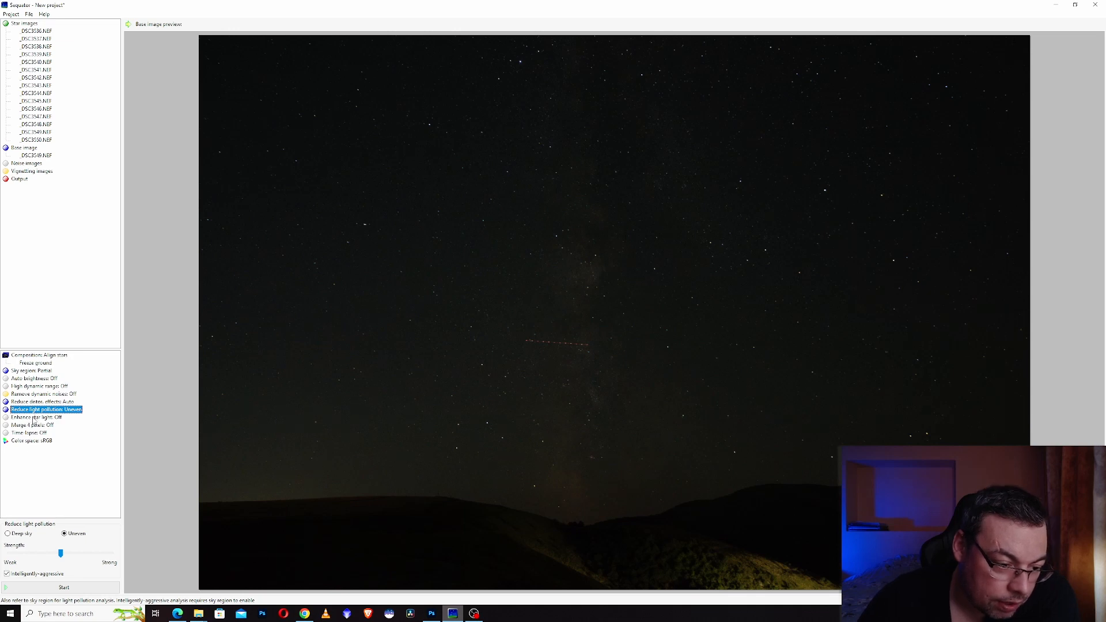
pyautogui.click(34, 417)
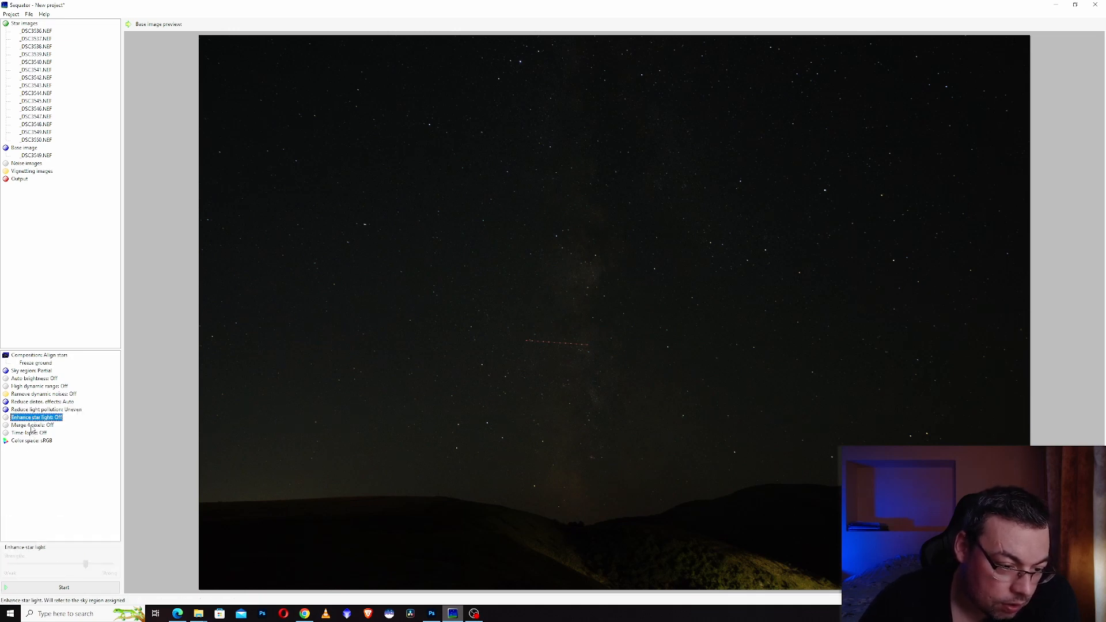
pyautogui.click(32, 425)
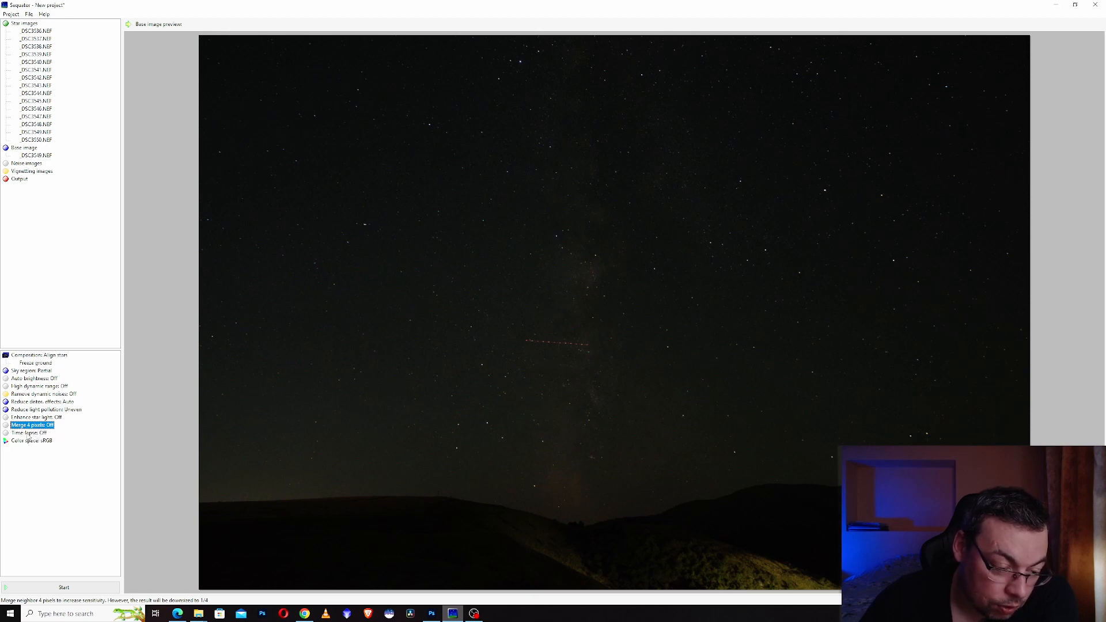
pyautogui.click(29, 432)
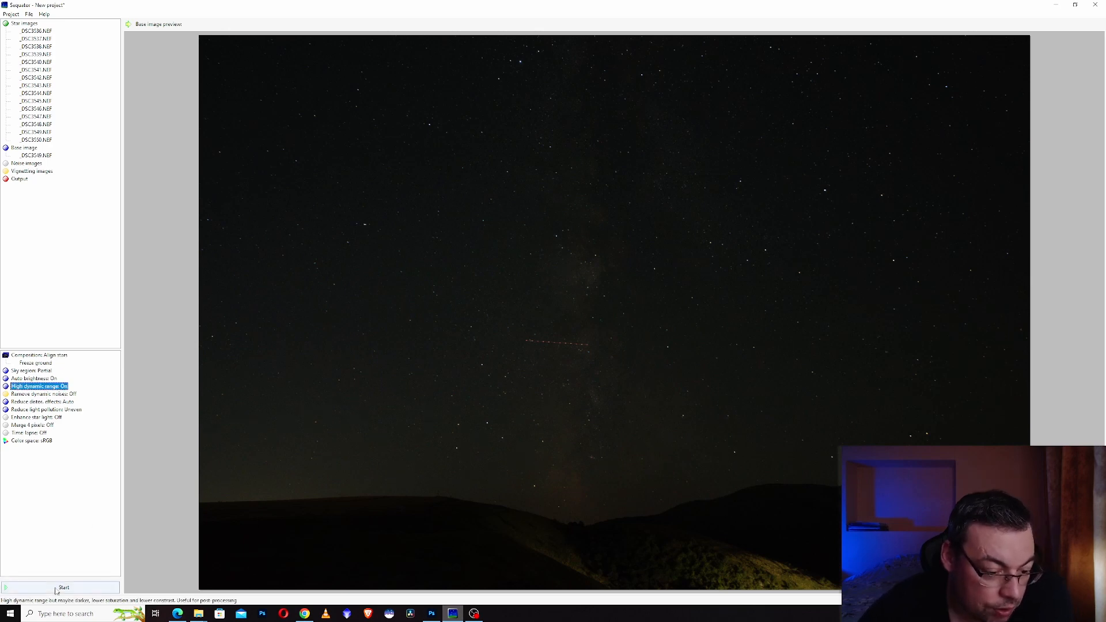
# Step: Name a TIFF output file after the missing-output warning and run the stack
pyautogui.click(63, 586)
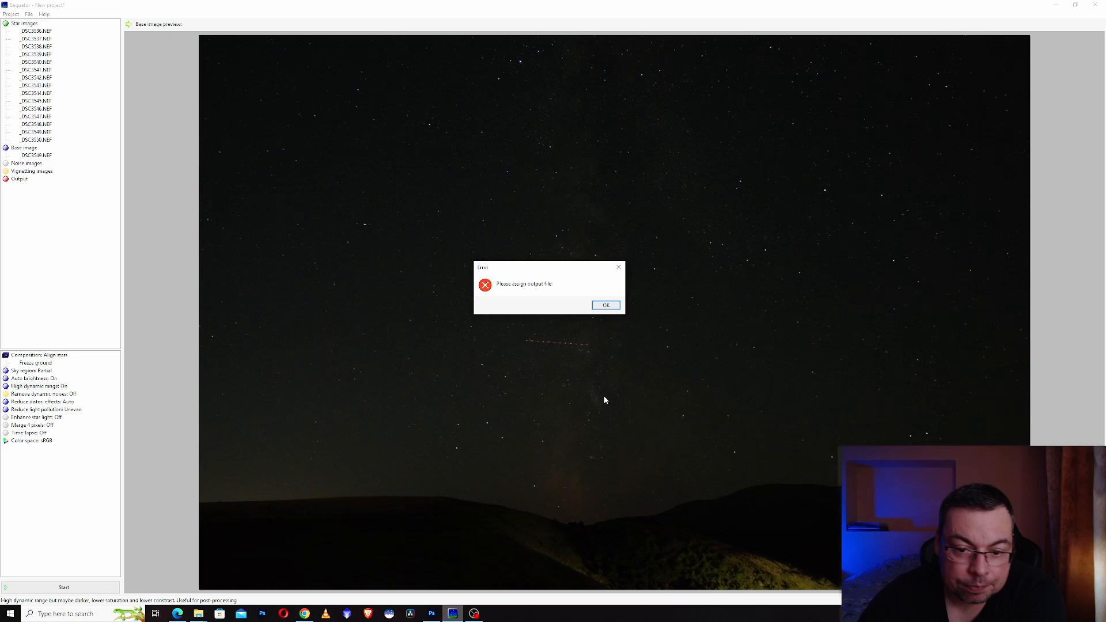
pyautogui.click(605, 304)
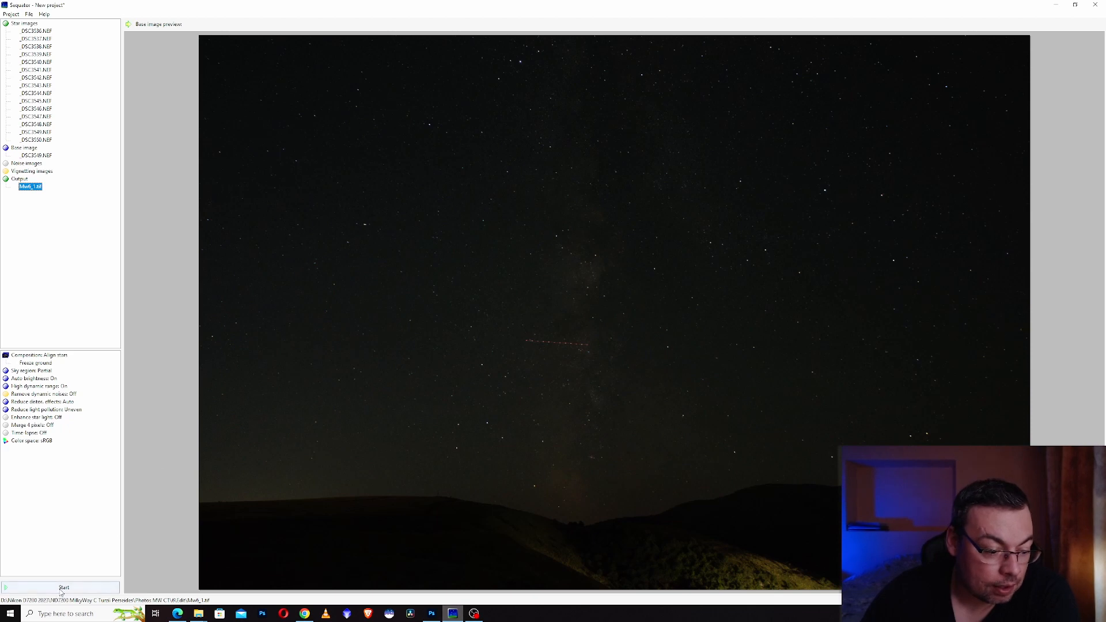
pyautogui.click(64, 586)
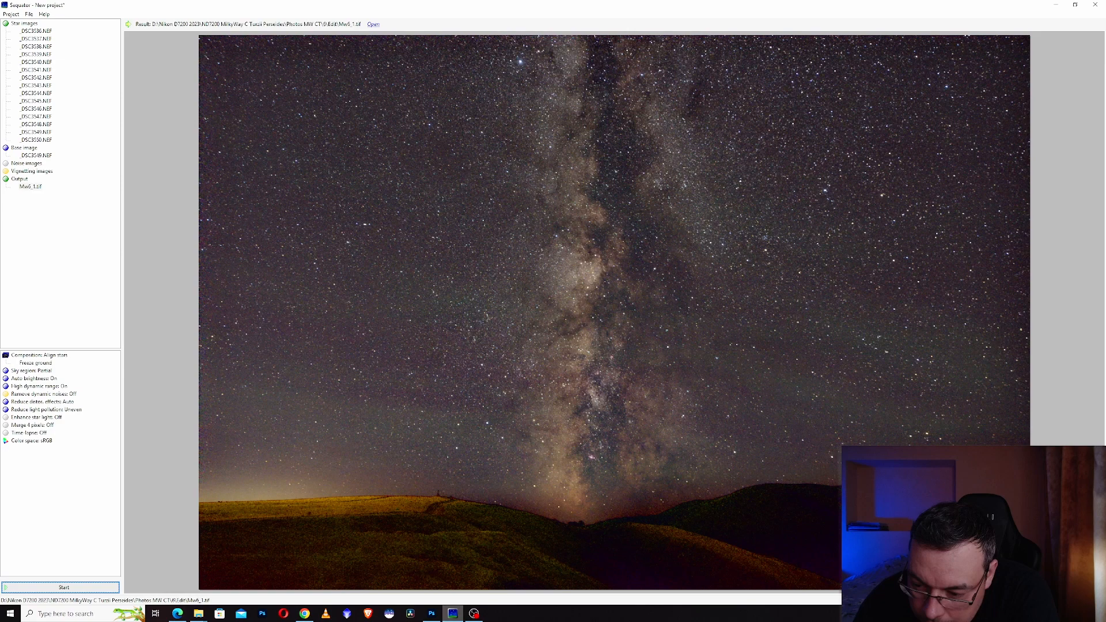
pyautogui.moveTo(731, 531)
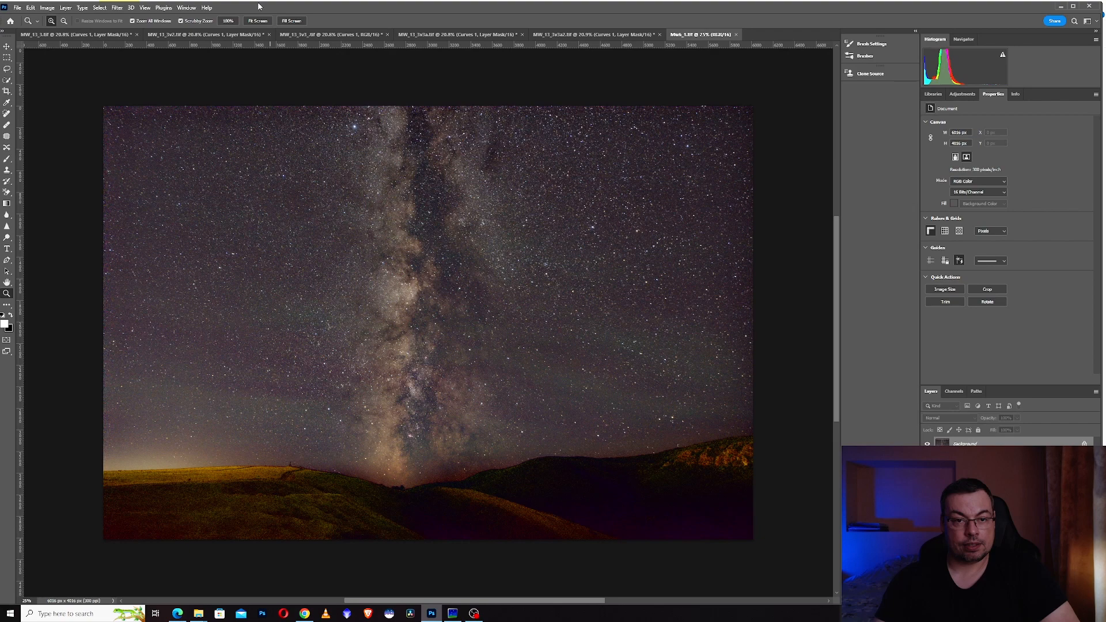
# Step: Bring the stacked TIFF up in Photoshop next to the other Milky Way edits
pyautogui.click(257, 21)
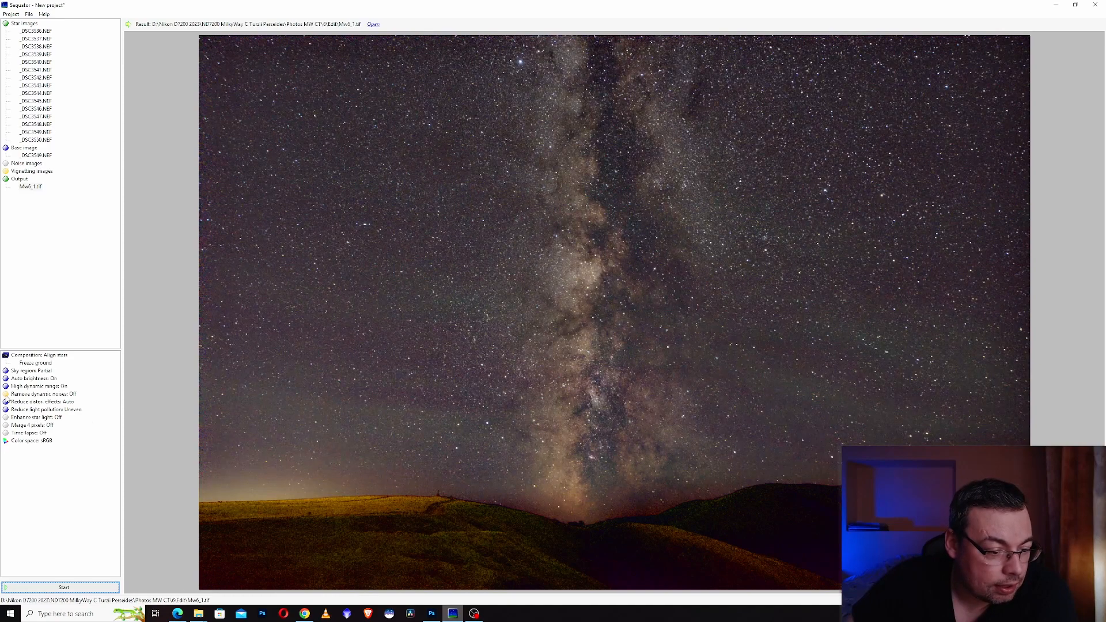
# Step: Run a second stack to a new TIFF with light-pollution reduction off
pyautogui.click(47, 409)
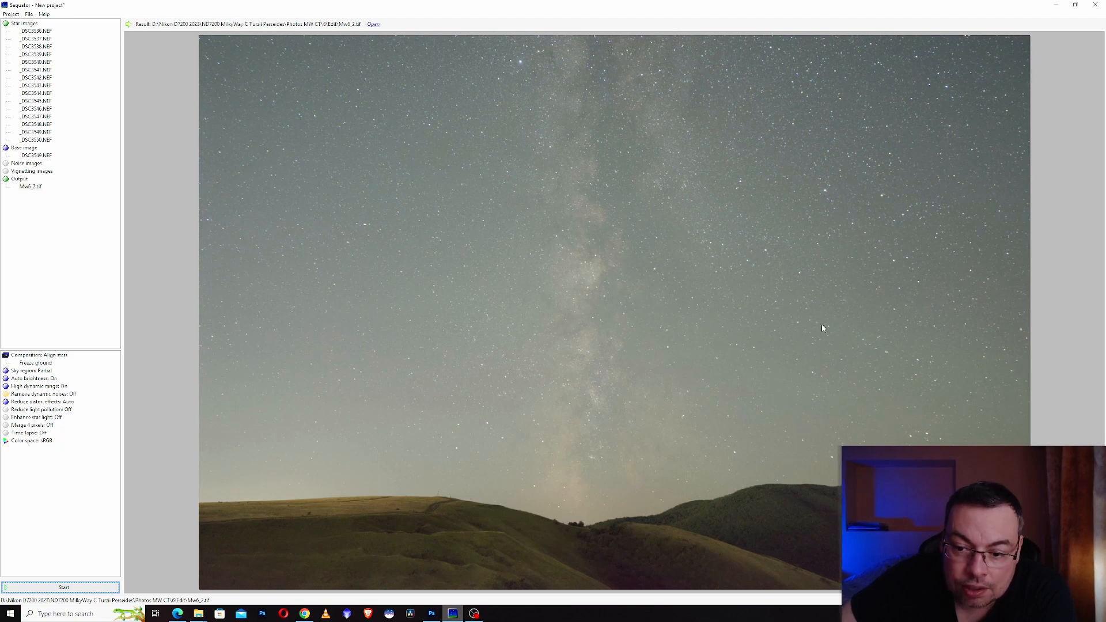
# Step: Show the Reduce light pollution settings with Deep sky/Uneven and Strength, returning to Uneven
pyautogui.click(62, 587)
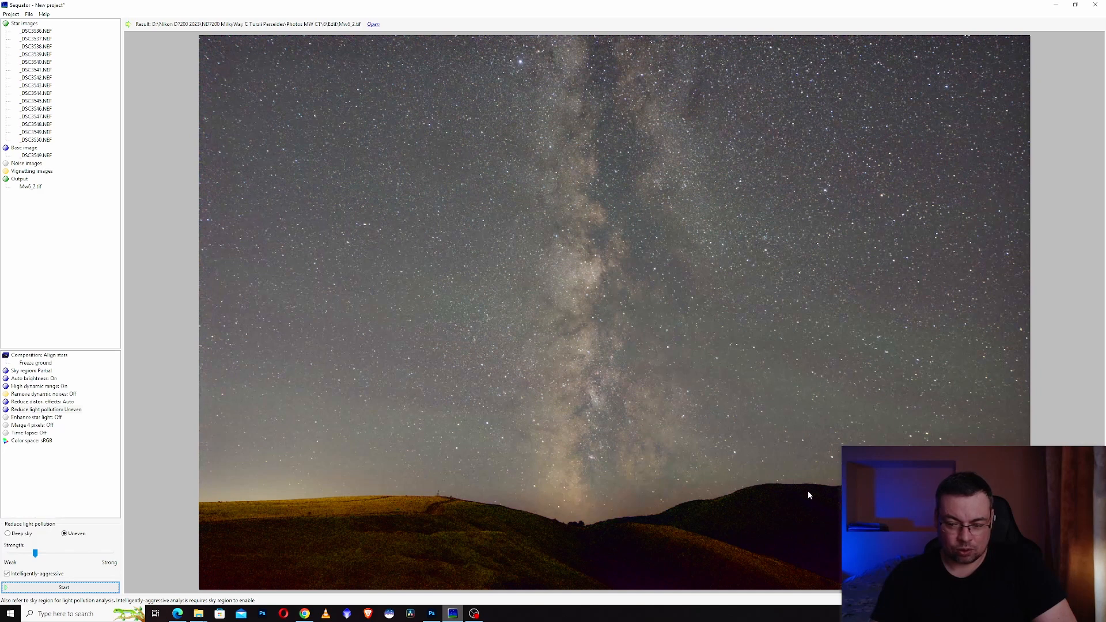
pyautogui.moveTo(759, 511)
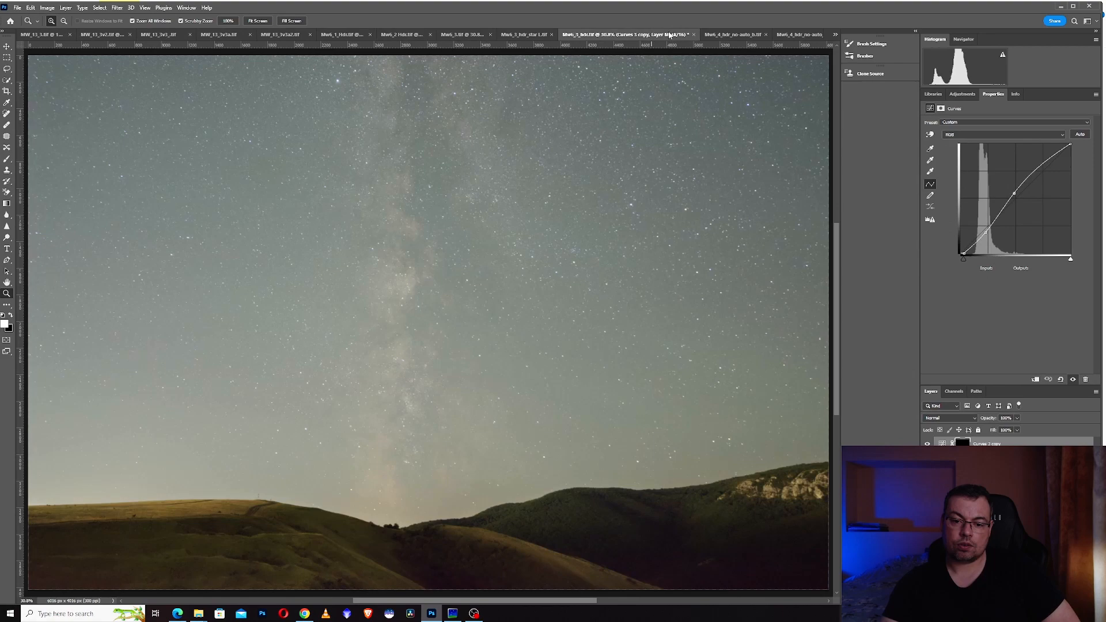
# Step: Switch to another Mw TIFF version in Photoshop to compare its look
pyautogui.click(677, 34)
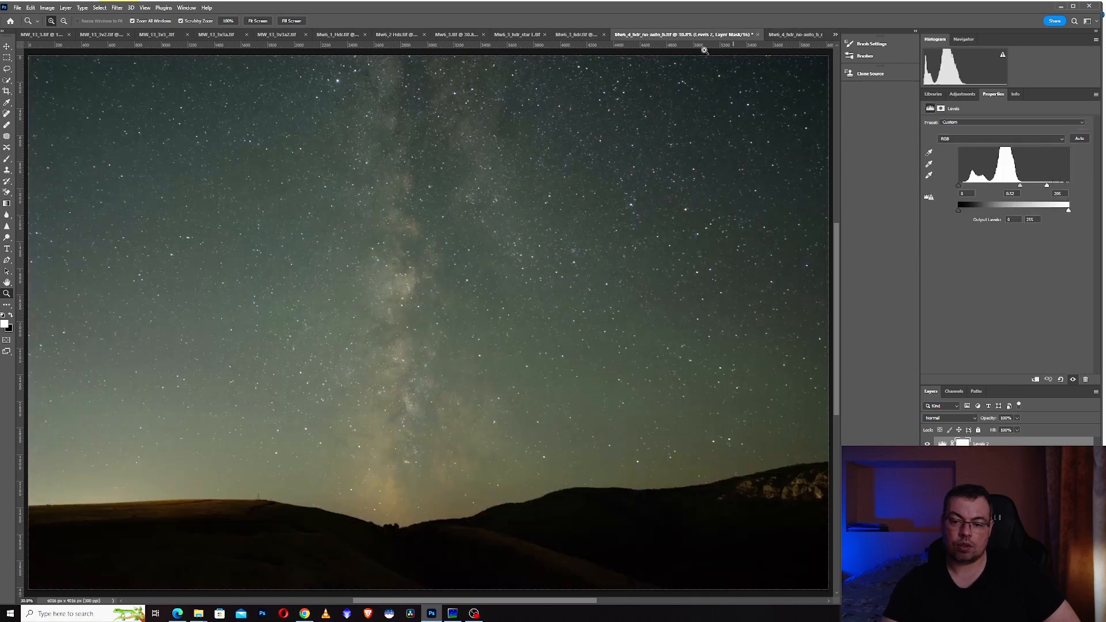